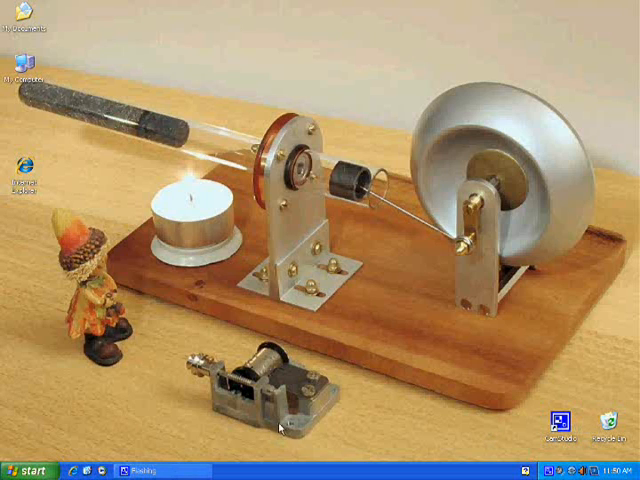
Open the Start menu and browse All Programs to the ClamWin Antivirus folder.
{"action": "left_click", "coordinate": [20, 466]}
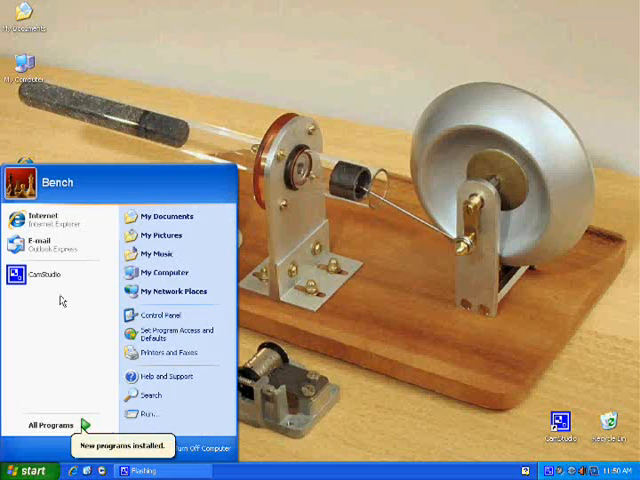
{"action": "left_click", "coordinate": [47, 422]}
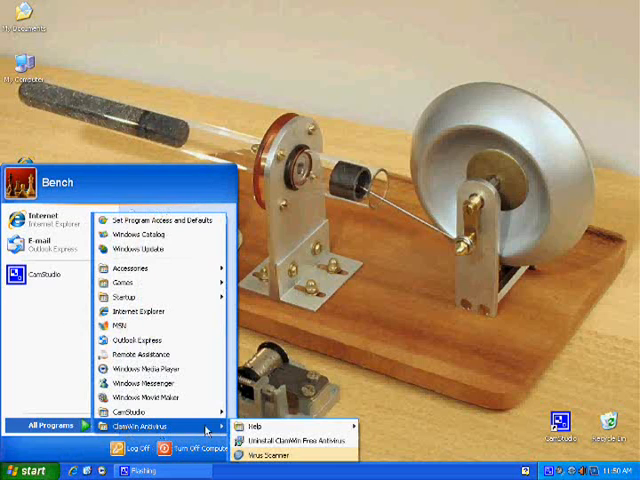
{"action": "mouse_move", "coordinate": [307, 438]}
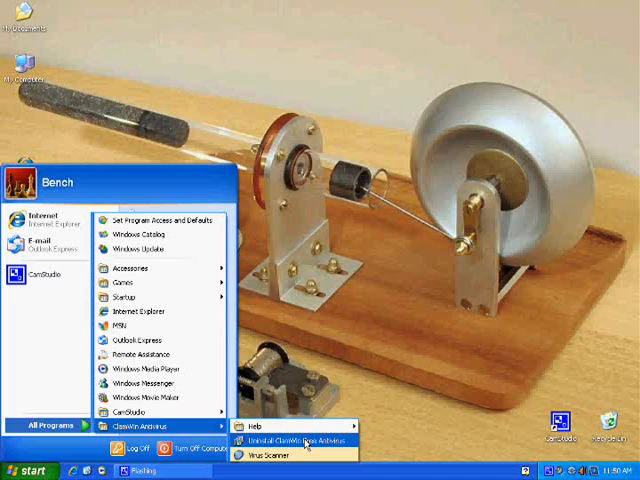
{"action": "mouse_move", "coordinate": [63, 342]}
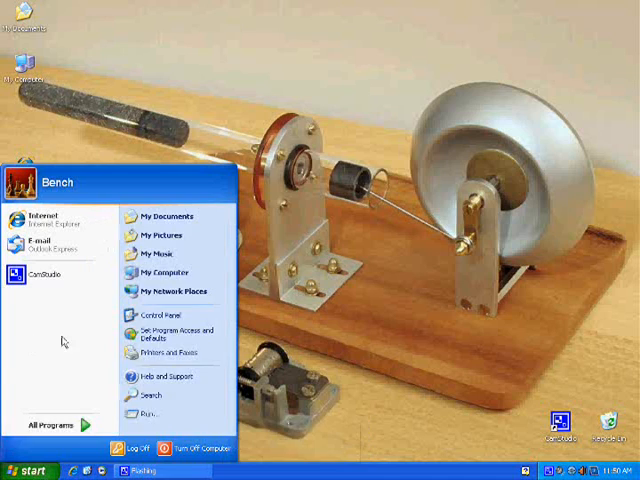
Launch Control Panel from the Start menu.
{"action": "left_click", "coordinate": [158, 318]}
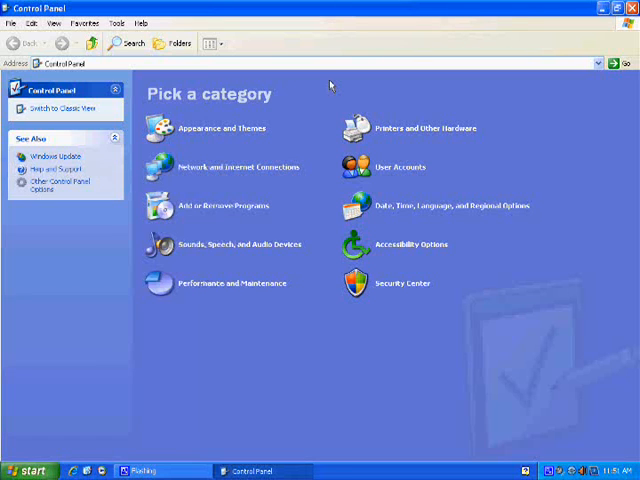
{"action": "mouse_move", "coordinate": [233, 205]}
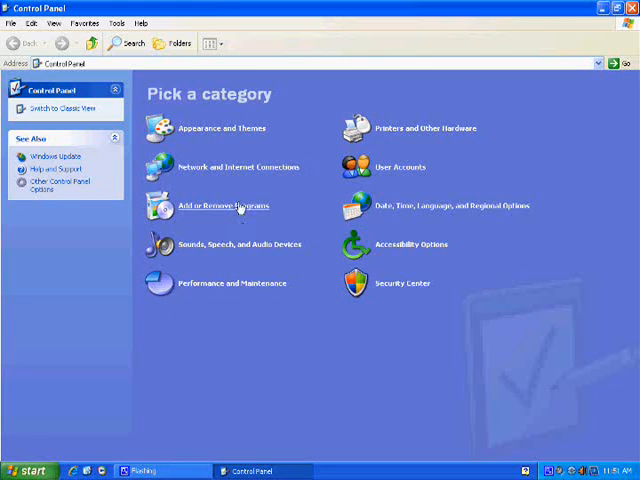
In Add or Remove Programs, remove ClamWin Free Antivirus 0.95.3.
{"action": "left_click", "coordinate": [222, 205]}
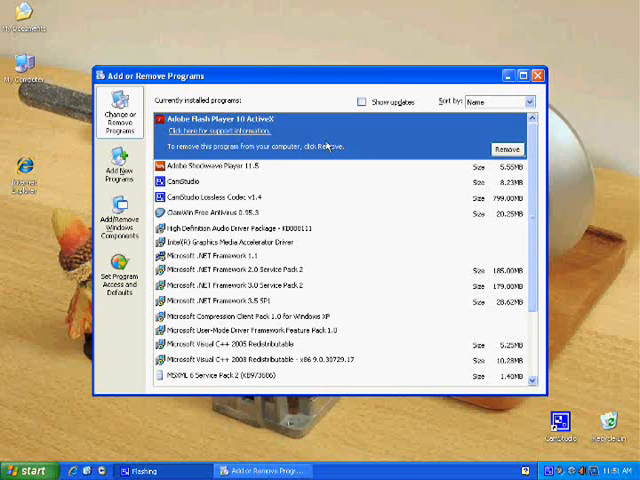
{"action": "left_click", "coordinate": [250, 212]}
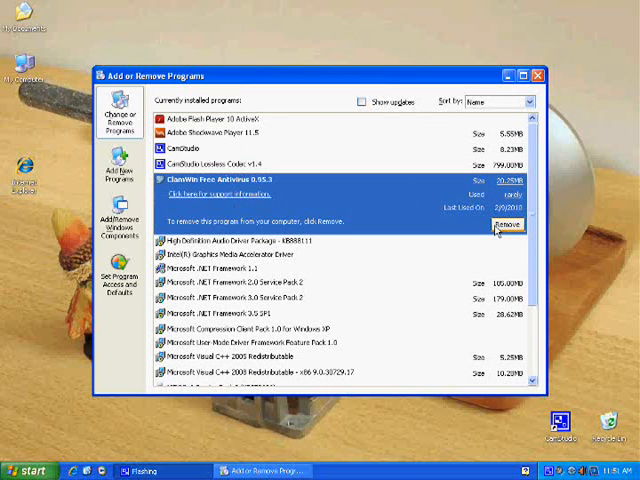
{"action": "left_click", "coordinate": [509, 224]}
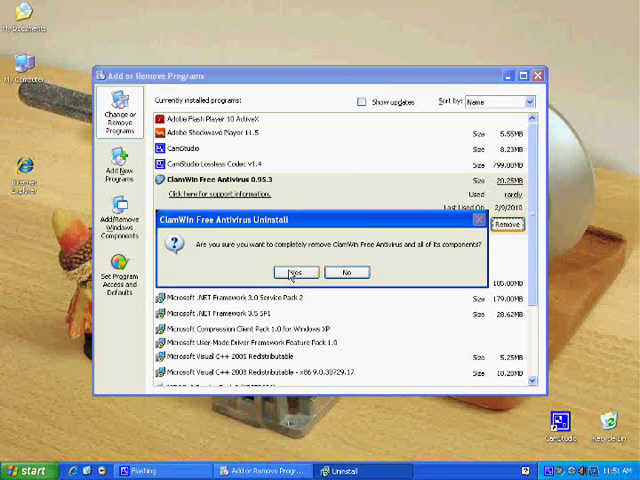
Confirm complete removal of ClamWin Free Antivirus with Yes.
{"action": "left_click", "coordinate": [293, 272]}
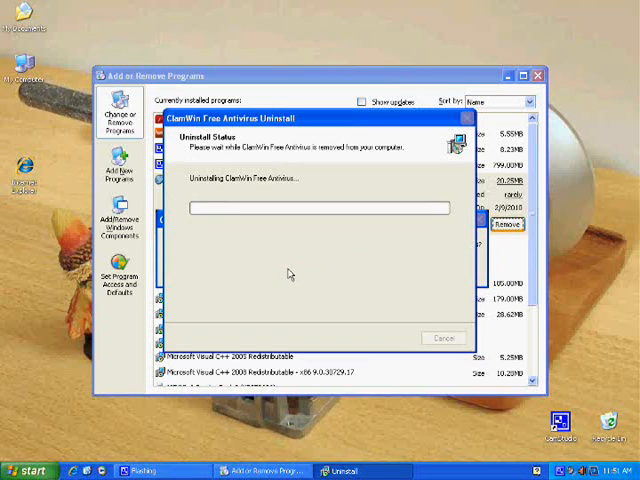
{"action": "mouse_move", "coordinate": [348, 268]}
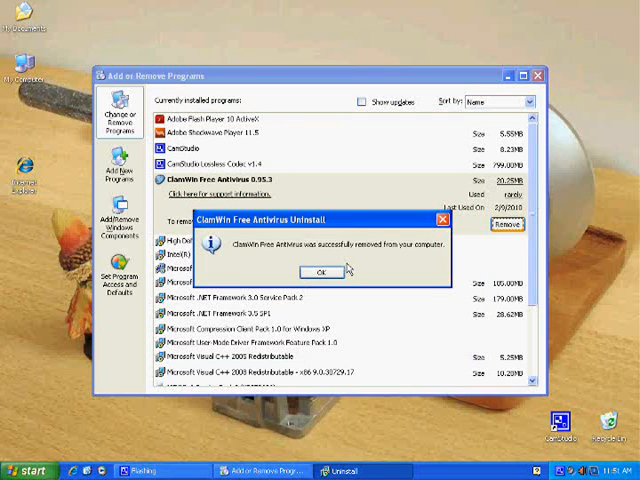
Dismiss the successful-removal message to return to the installed programs list.
{"action": "left_click", "coordinate": [318, 271]}
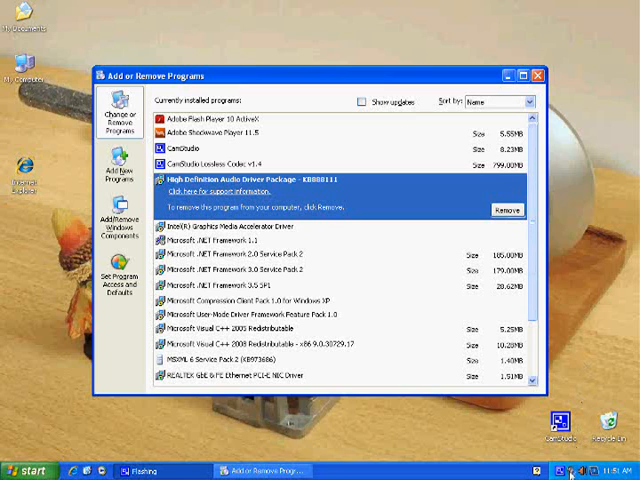
{"action": "mouse_move", "coordinate": [406, 298]}
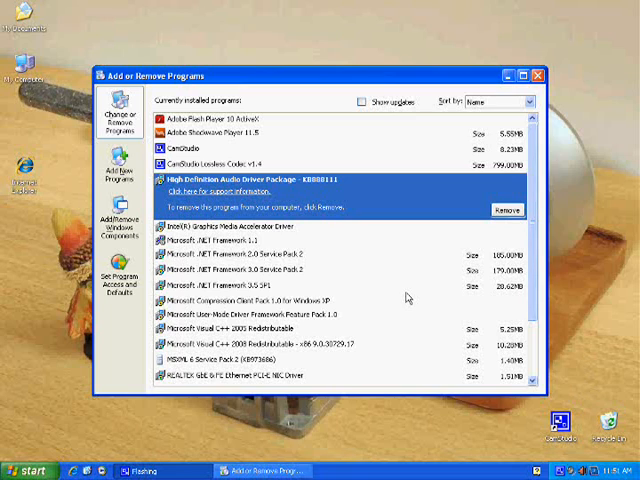